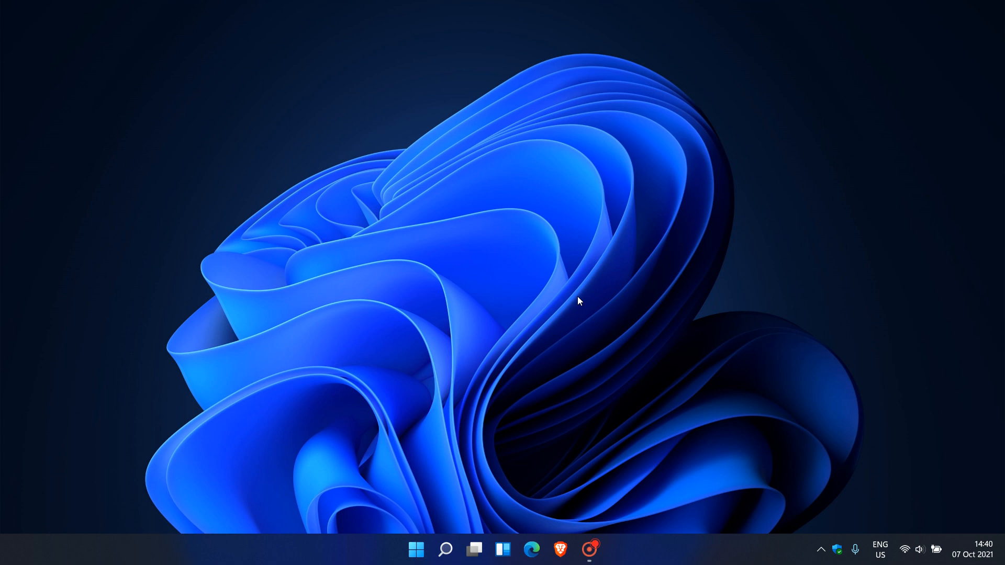
{"action": "mouse_move", "coordinate": [576, 299]}
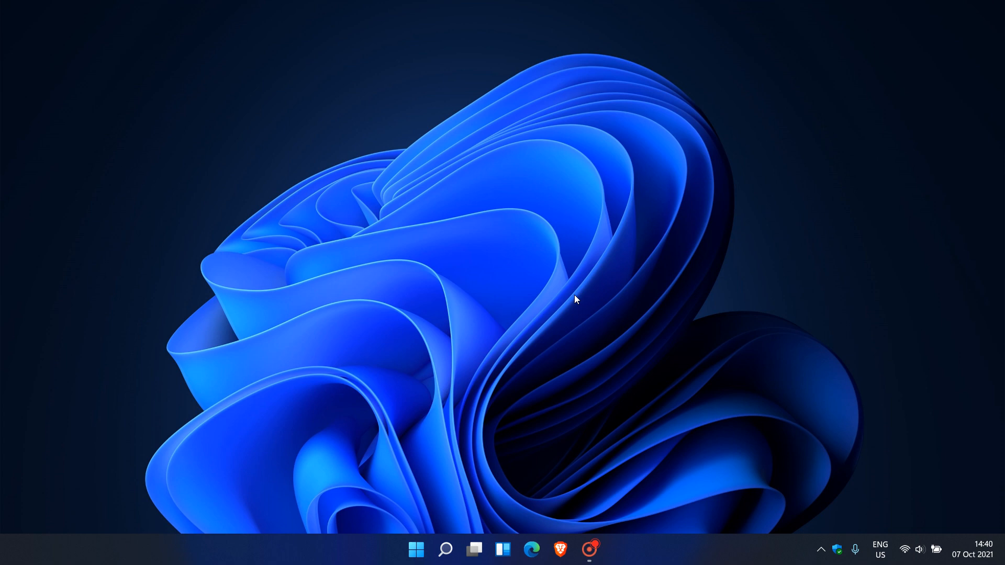
{"action": "mouse_move", "coordinate": [596, 239]}
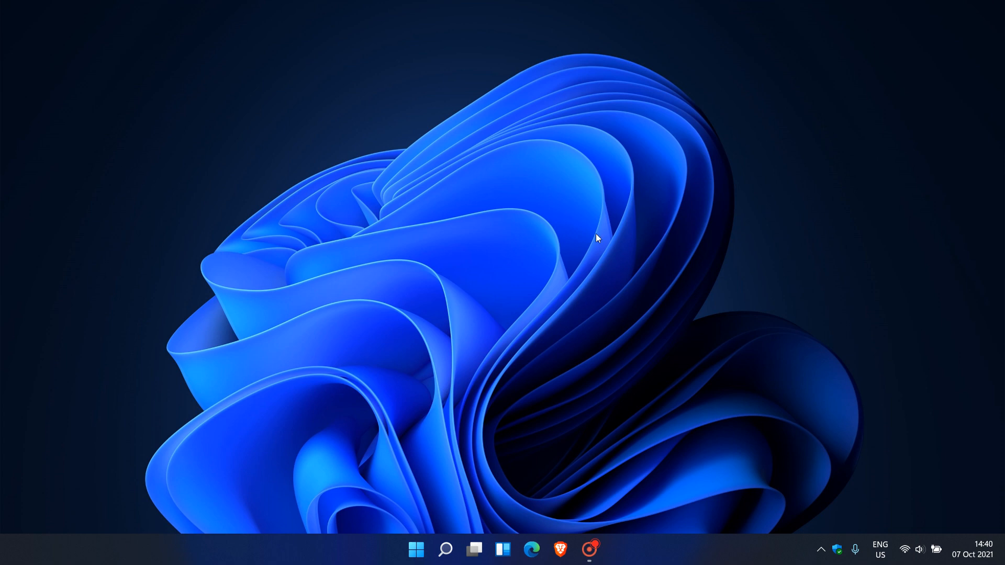
{"action": "mouse_move", "coordinate": [328, 257]}
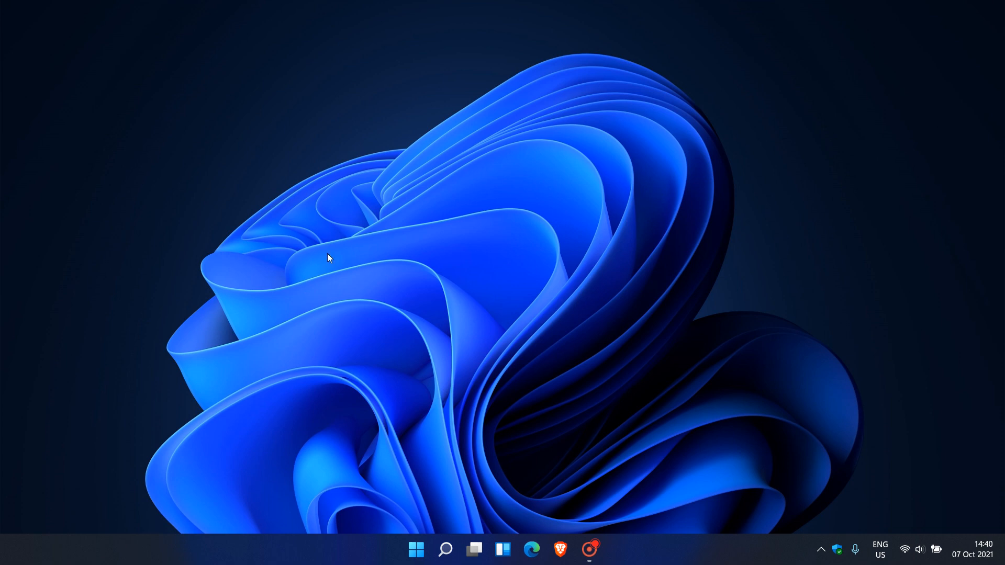
{"action": "mouse_move", "coordinate": [681, 213]}
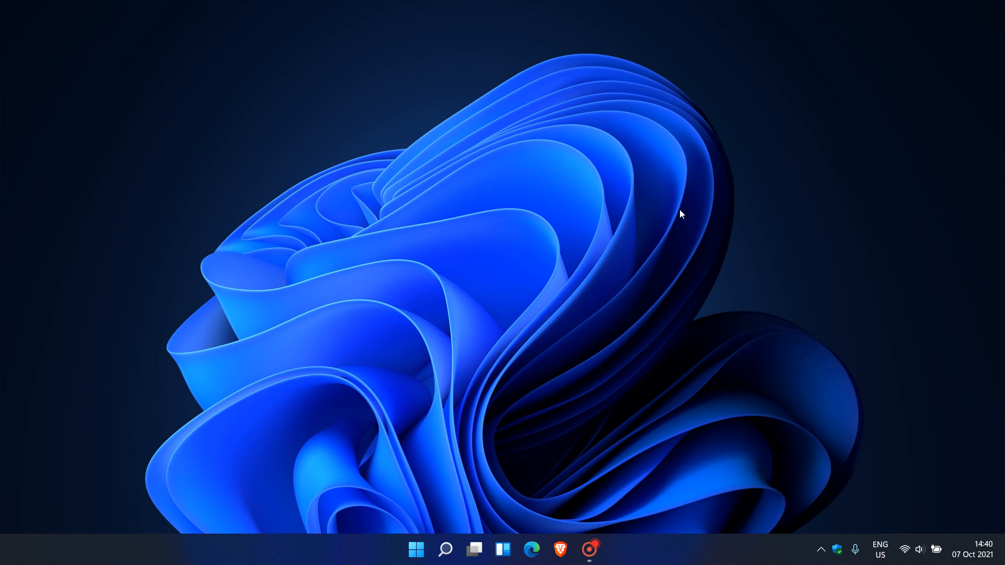
{"action": "mouse_move", "coordinate": [664, 555]}
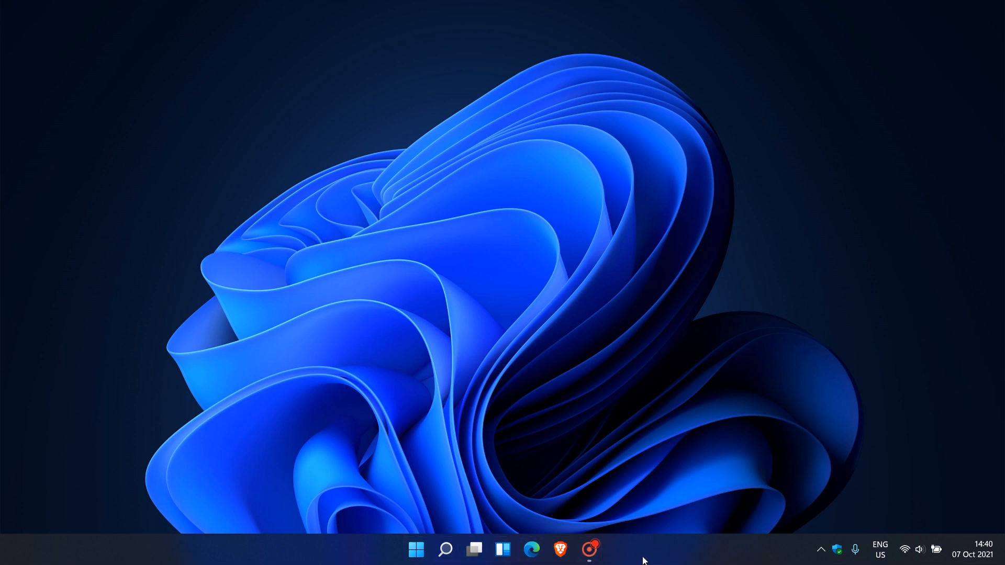
Step: Launch Settings from the Start menu's pinned apps
{"action": "left_click", "coordinate": [416, 549]}
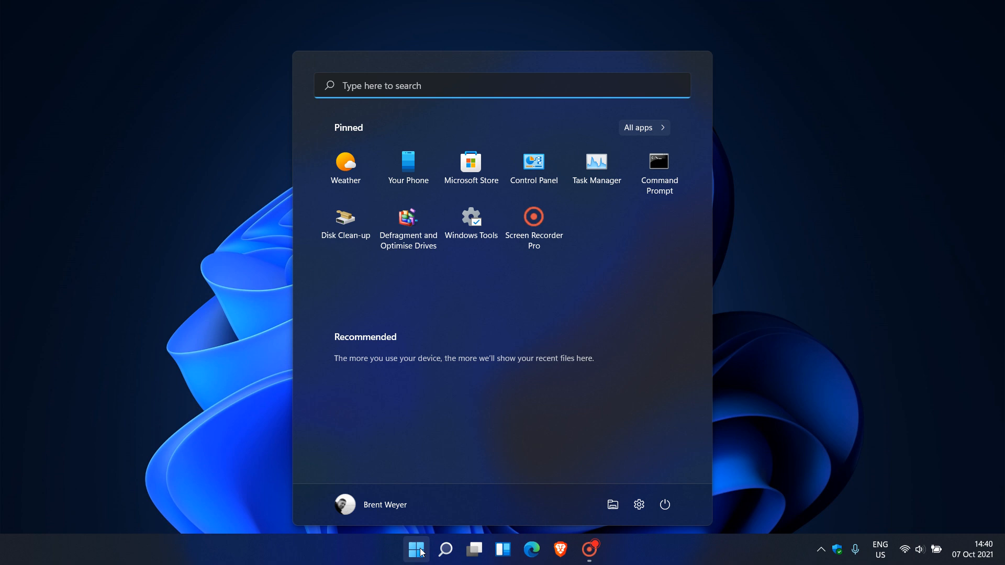
{"action": "left_click", "coordinate": [416, 550]}
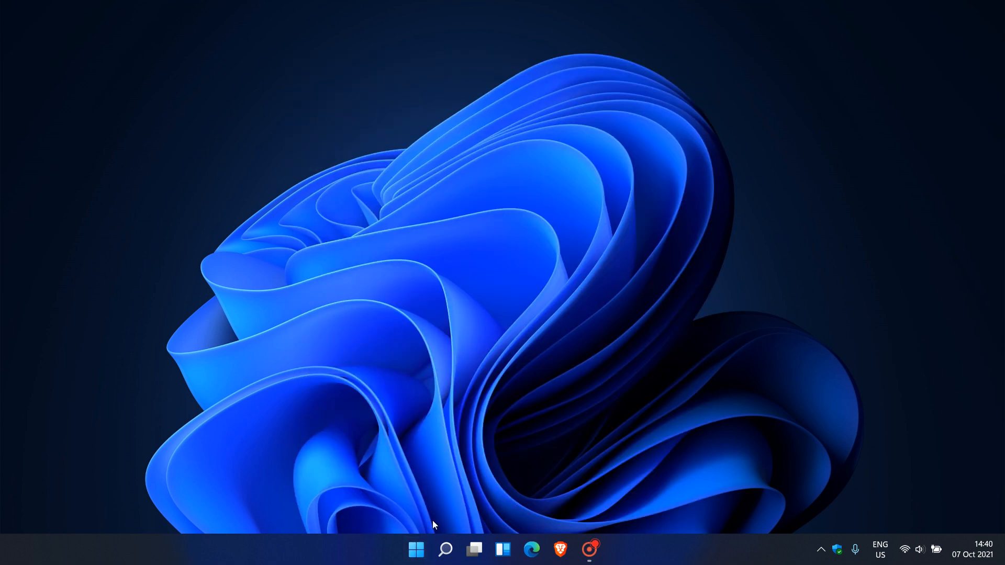
{"action": "mouse_move", "coordinate": [587, 314]}
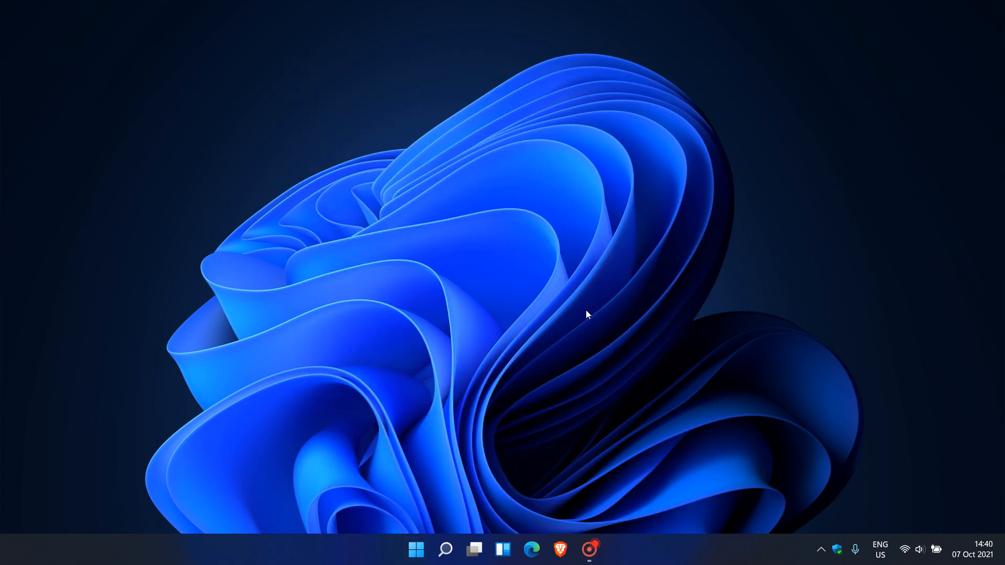
{"action": "mouse_move", "coordinate": [601, 298]}
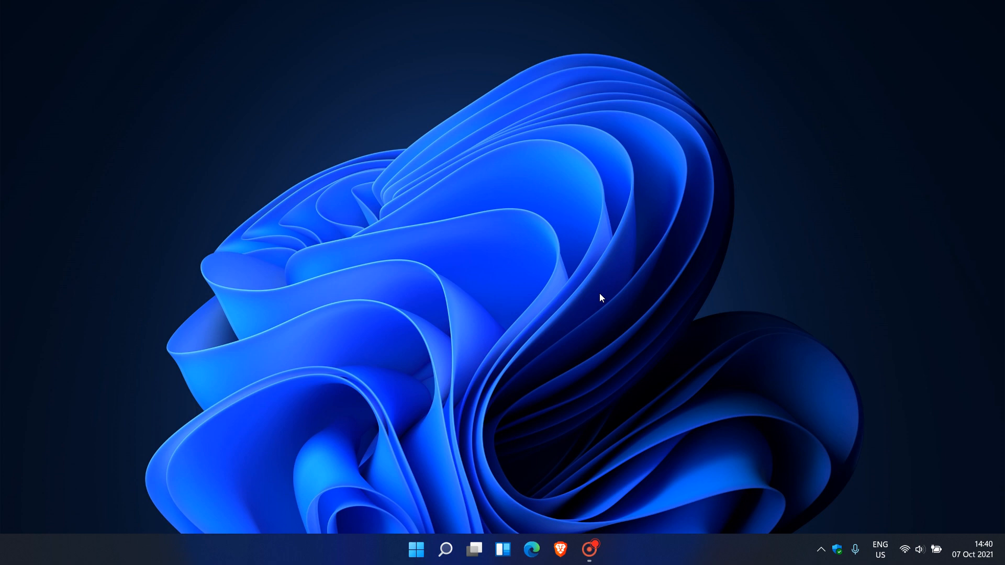
{"action": "mouse_move", "coordinate": [575, 271]}
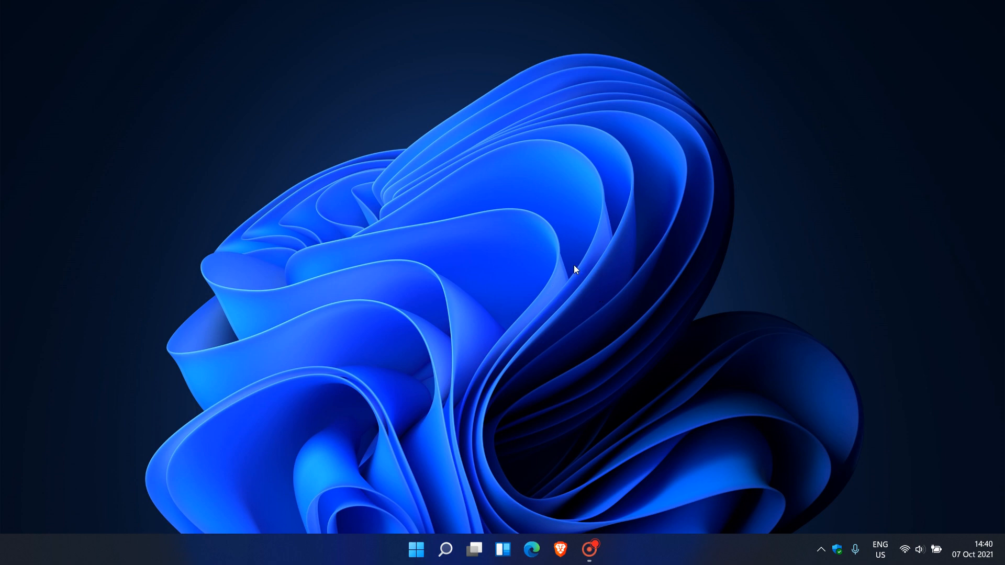
{"action": "mouse_move", "coordinate": [580, 270]}
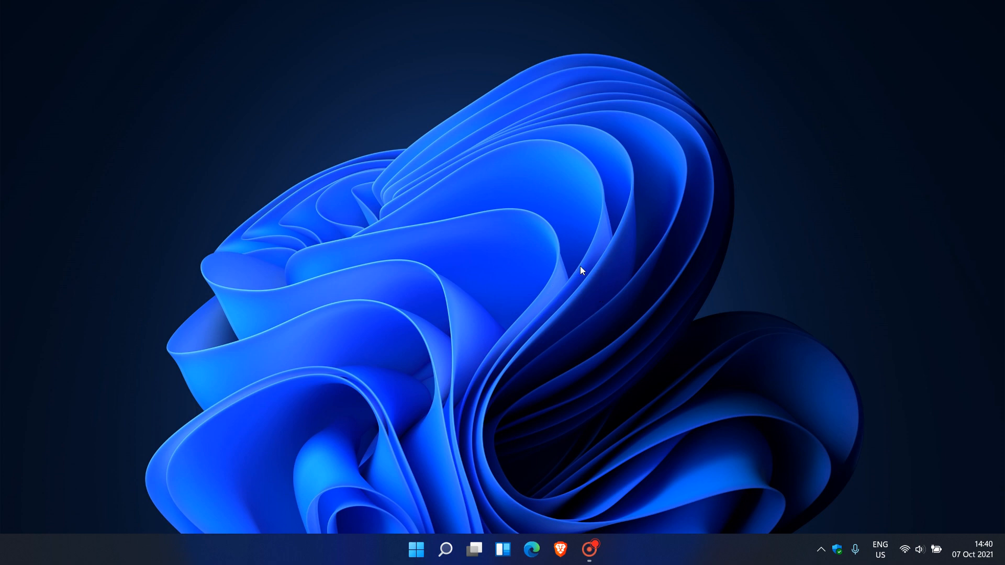
{"action": "mouse_move", "coordinate": [831, 206]}
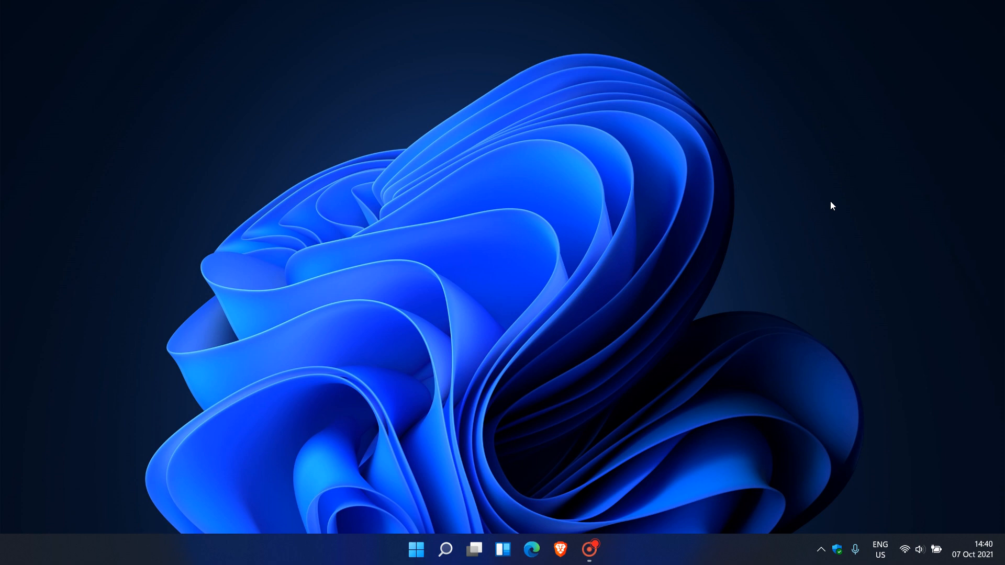
{"action": "mouse_move", "coordinate": [638, 228]}
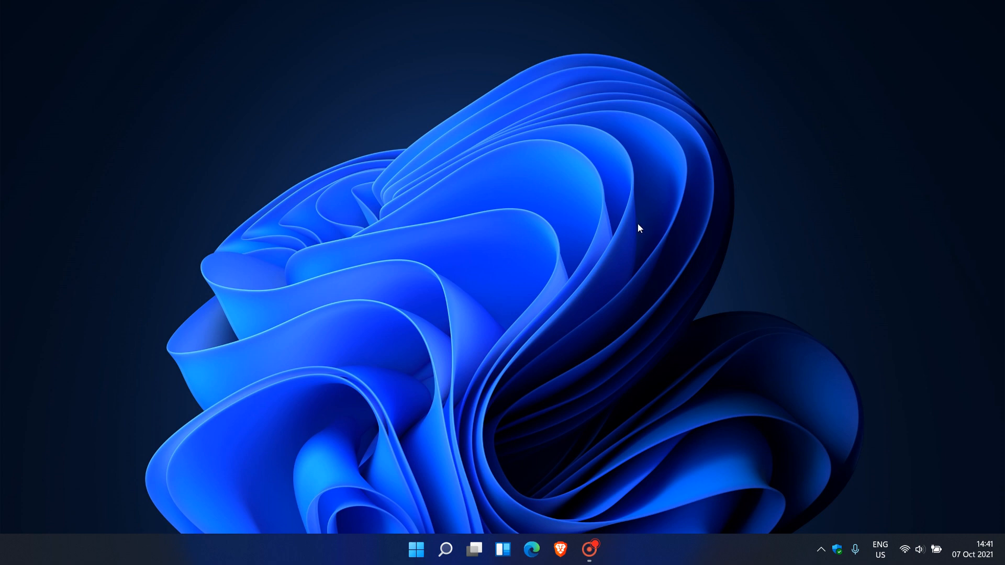
{"action": "mouse_move", "coordinate": [646, 214]}
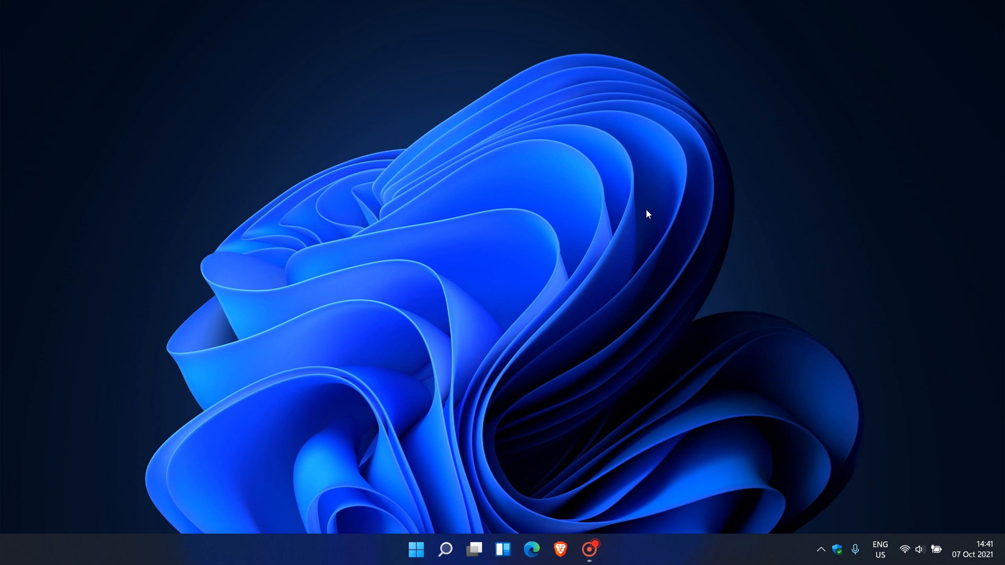
{"action": "mouse_move", "coordinate": [625, 252]}
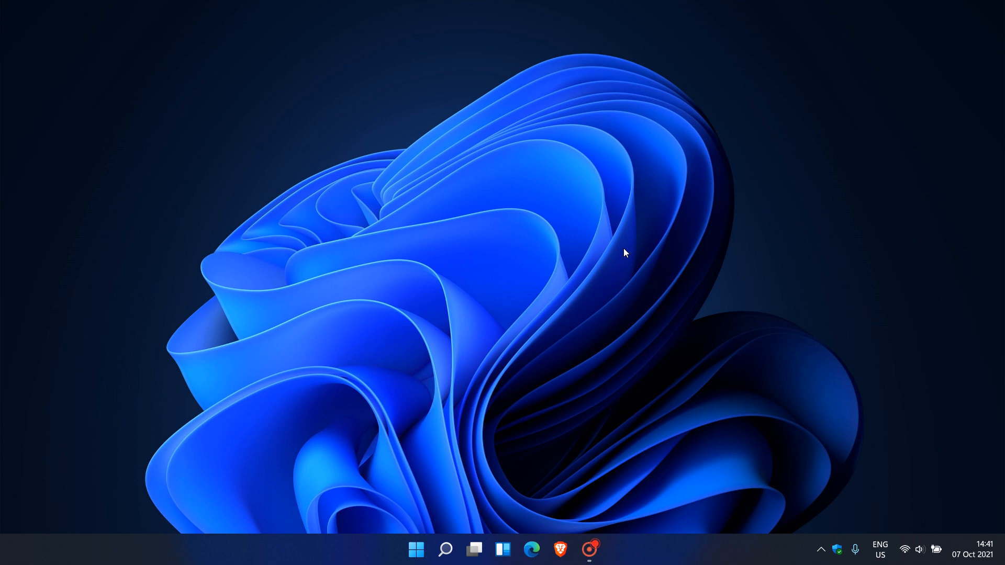
{"action": "mouse_move", "coordinate": [621, 256]}
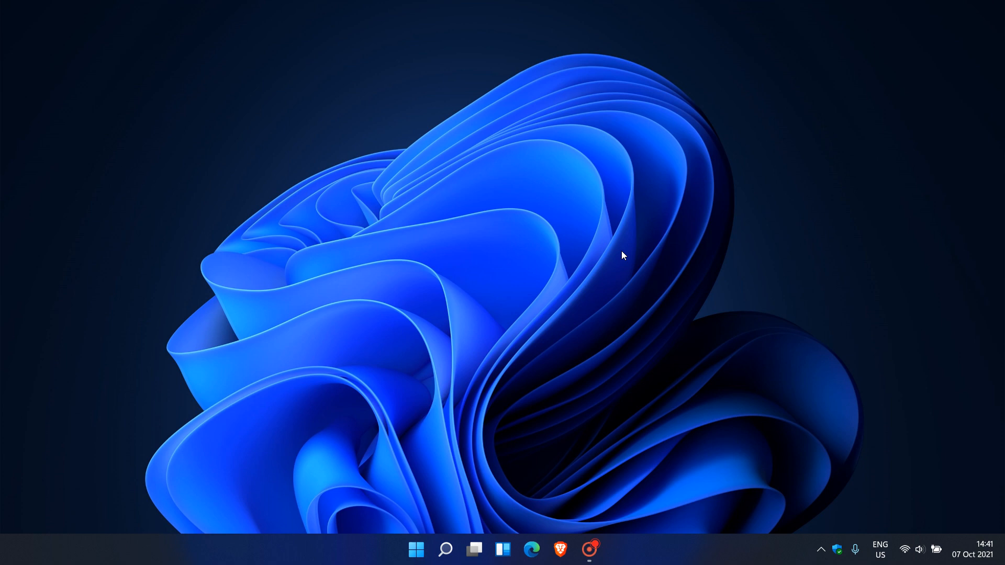
{"action": "mouse_move", "coordinate": [576, 345]}
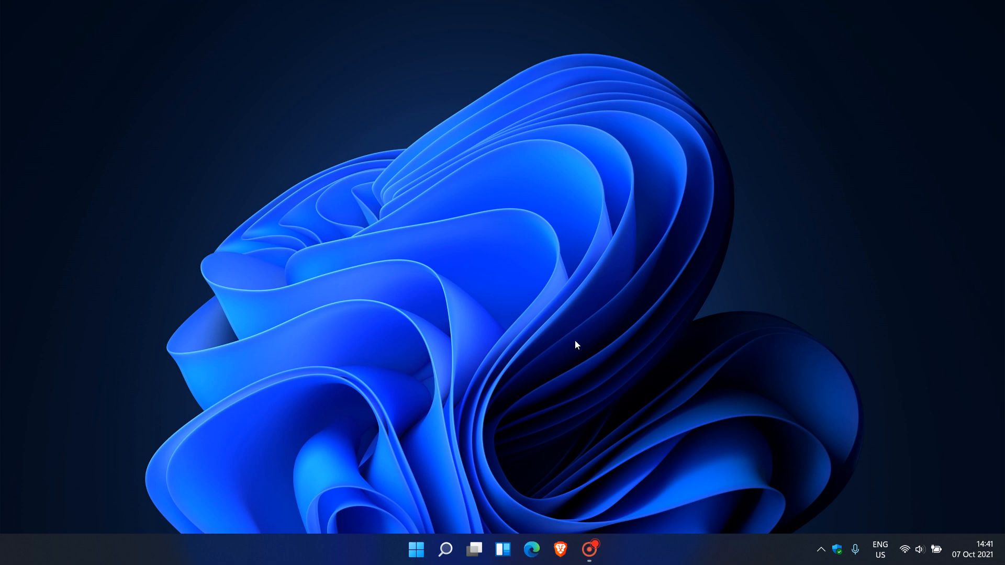
{"action": "mouse_move", "coordinate": [583, 347]}
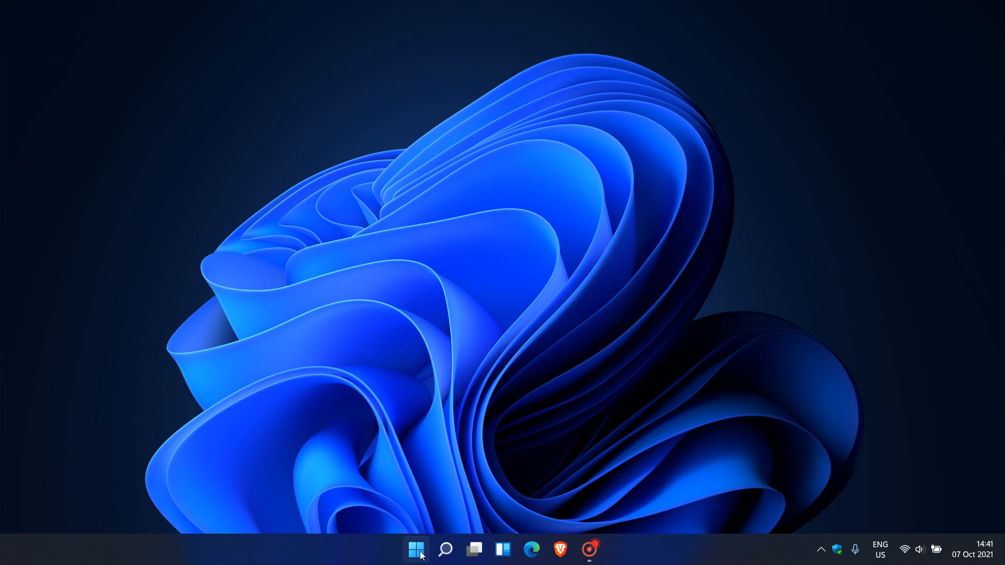
{"action": "left_click", "coordinate": [416, 550]}
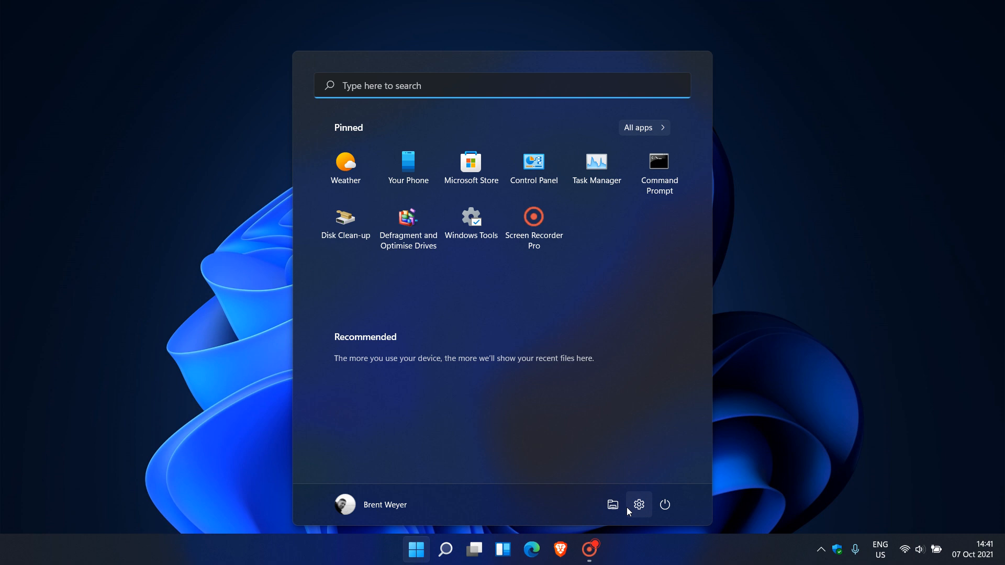
{"action": "left_click", "coordinate": [639, 505]}
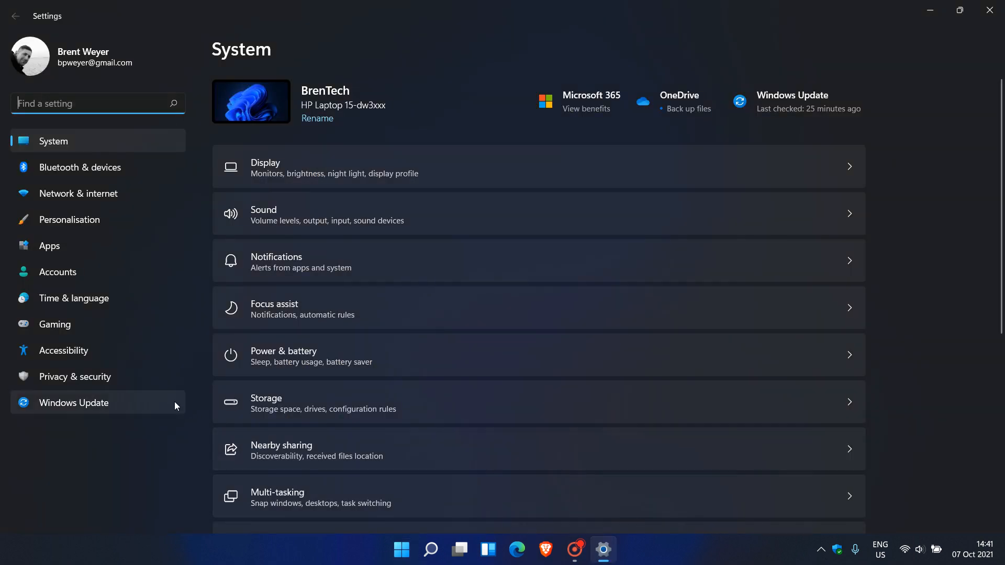
Step: Navigate to Windows Update and show its Update history page
{"action": "left_click", "coordinate": [74, 402]}
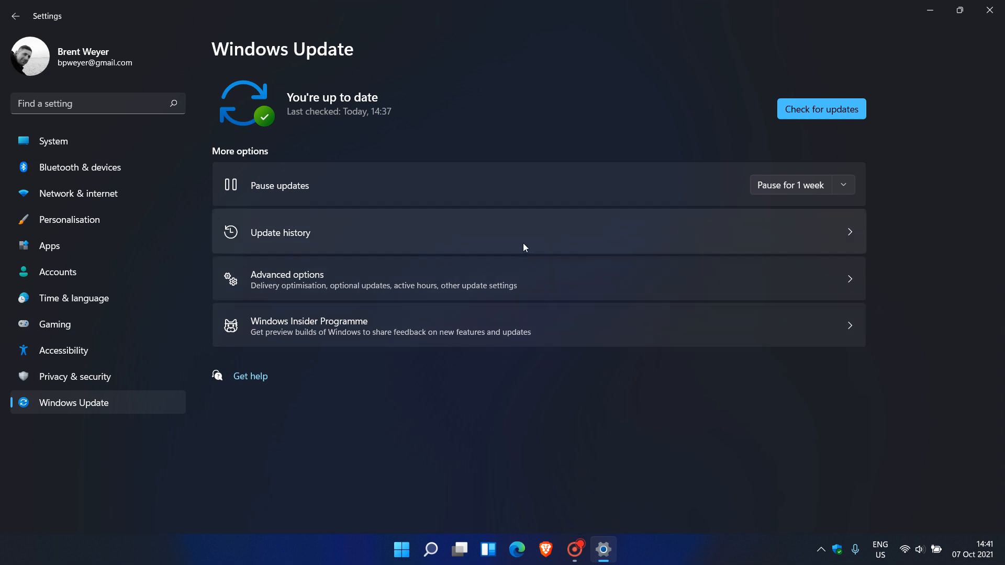
{"action": "left_click", "coordinate": [281, 232]}
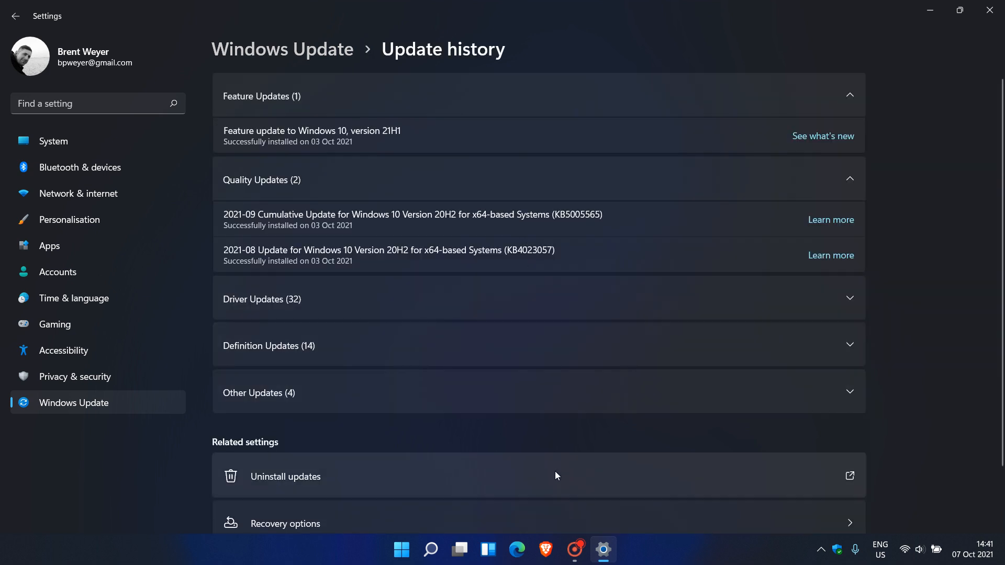
{"action": "mouse_move", "coordinate": [567, 234]}
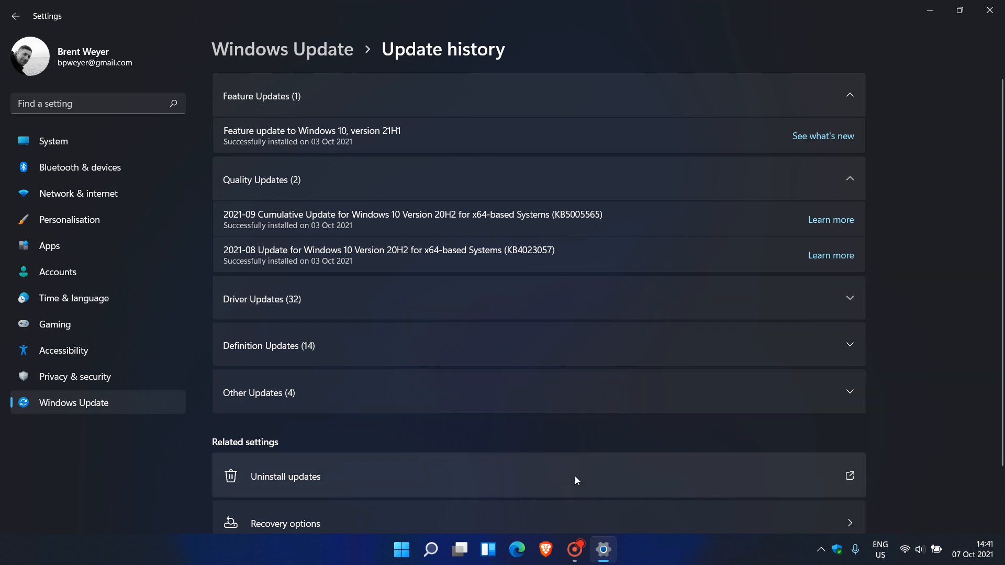
{"action": "left_click", "coordinate": [284, 476]}
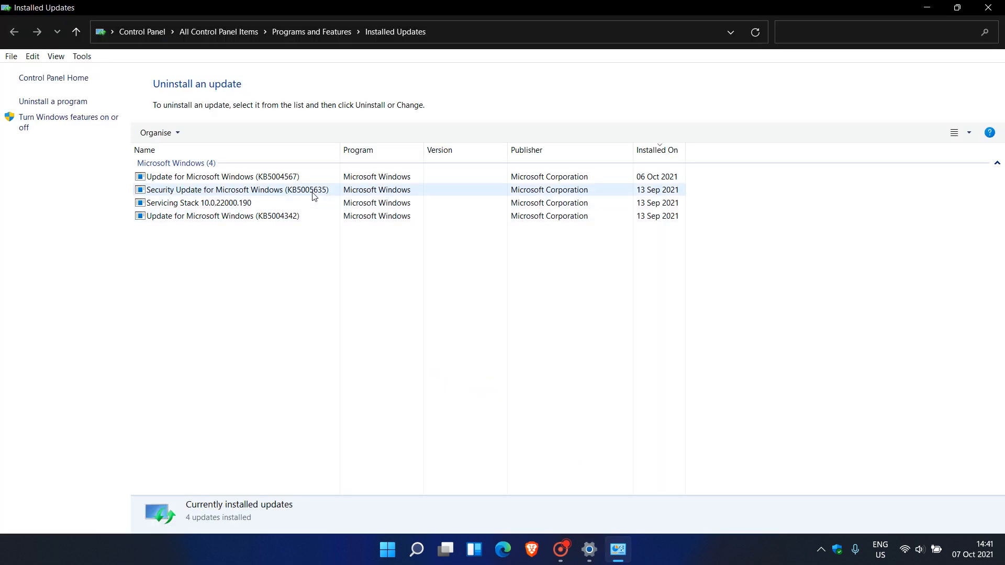
{"action": "left_click", "coordinate": [236, 189]}
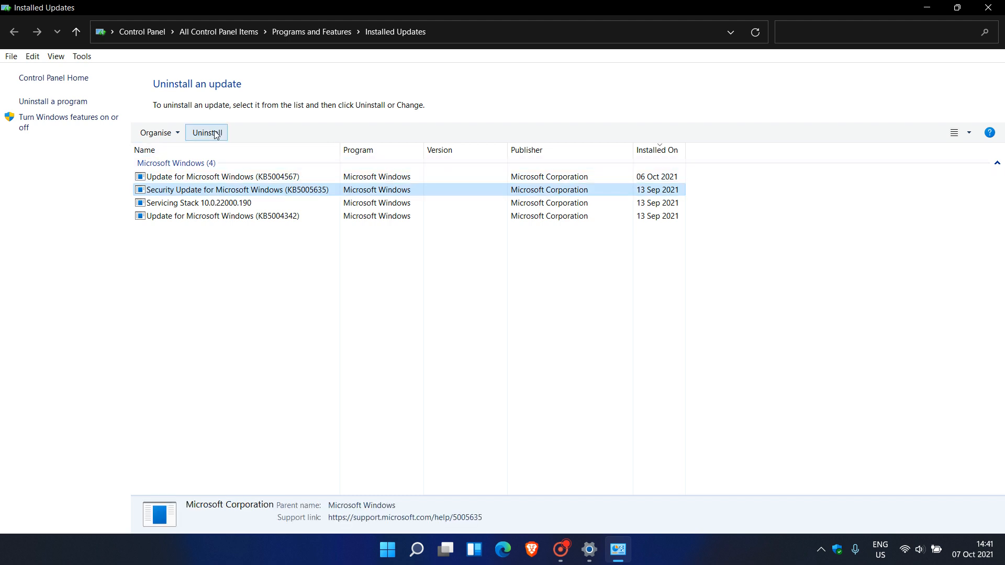
{"action": "left_click", "coordinate": [206, 133]}
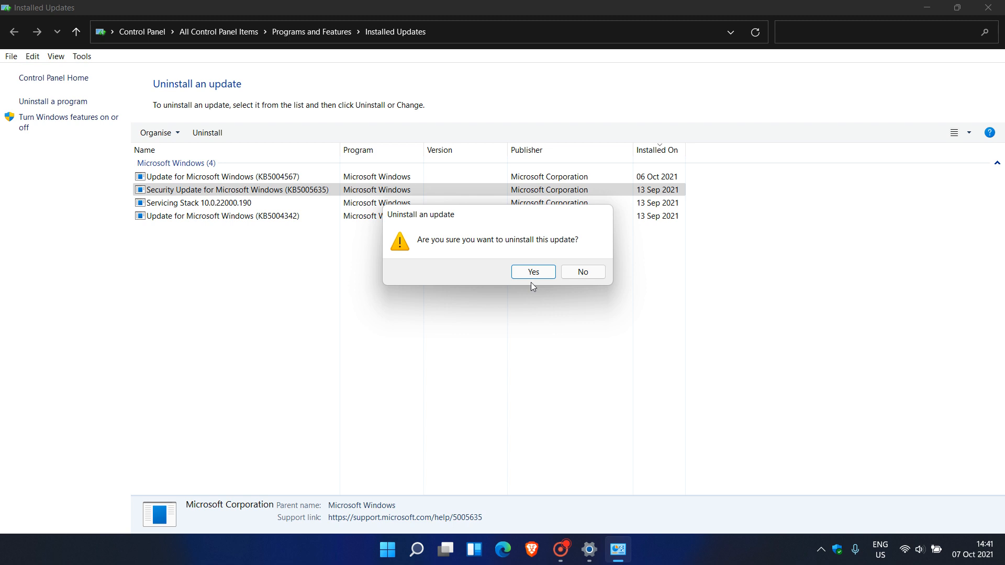
{"action": "mouse_move", "coordinate": [592, 362]}
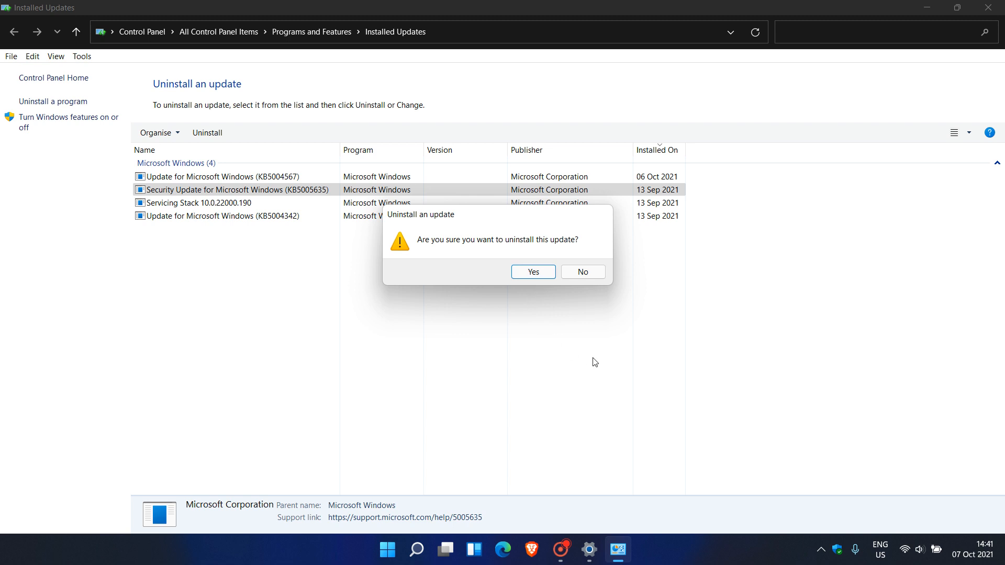
{"action": "mouse_move", "coordinate": [613, 368]}
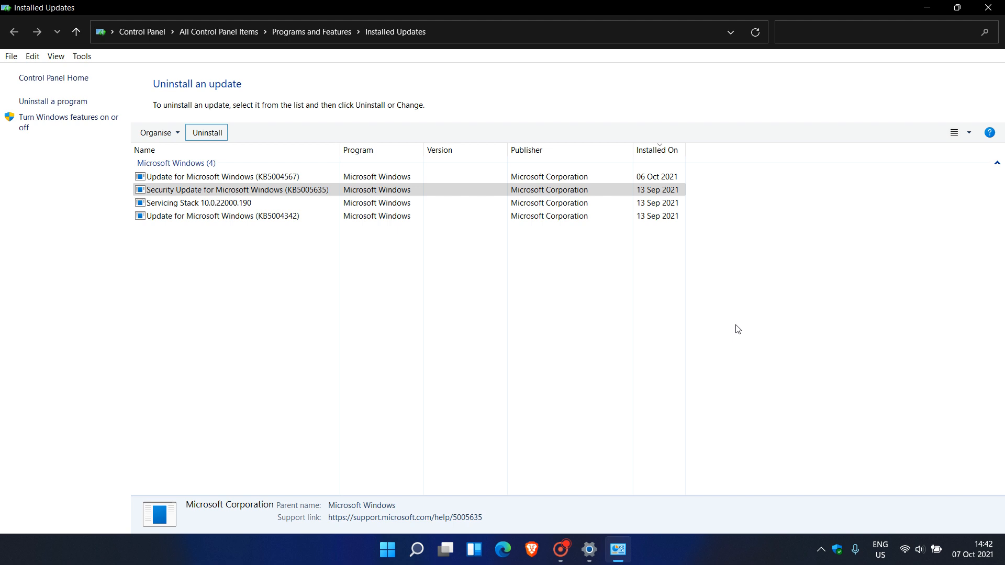
{"action": "mouse_move", "coordinate": [772, 281]}
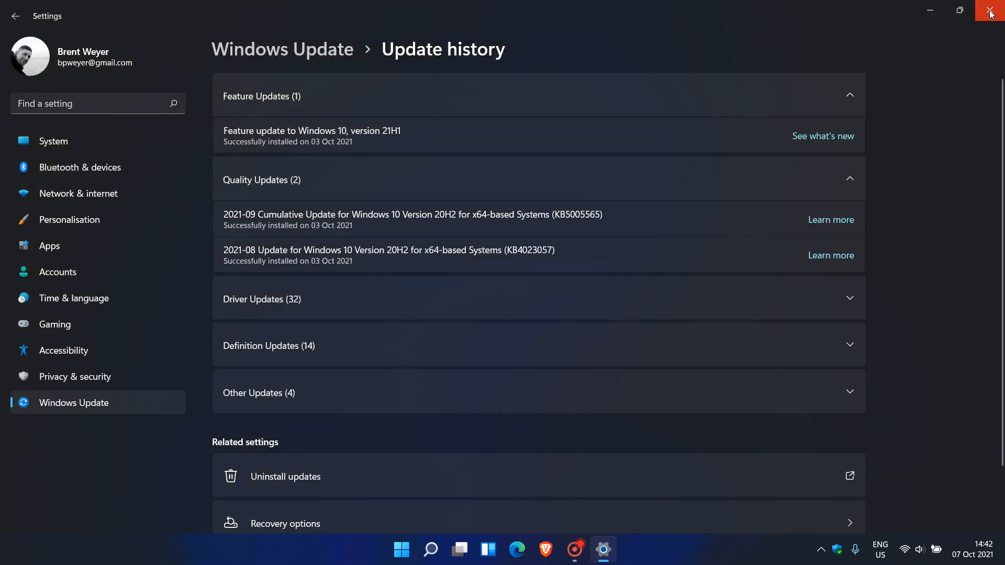
Step: Close Settings, then briefly show and dismiss the Start menu over the bare desktop
{"action": "left_click", "coordinate": [990, 12]}
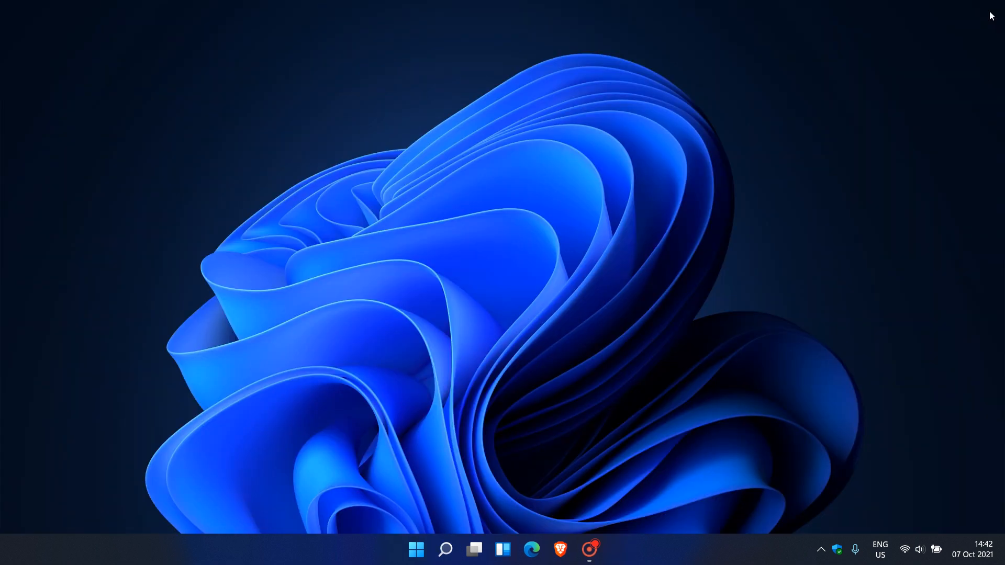
{"action": "mouse_move", "coordinate": [285, 323]}
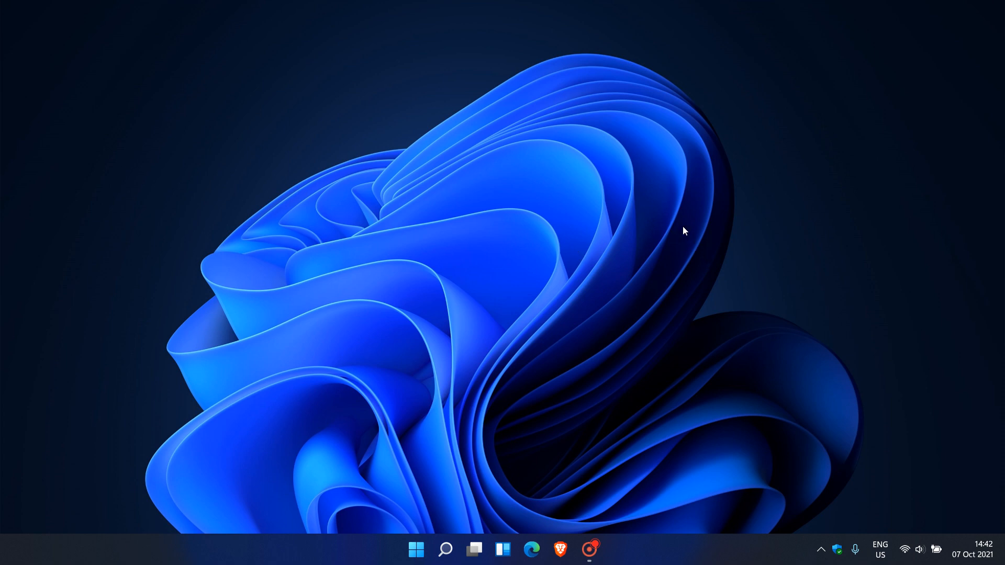
{"action": "mouse_move", "coordinate": [646, 249]}
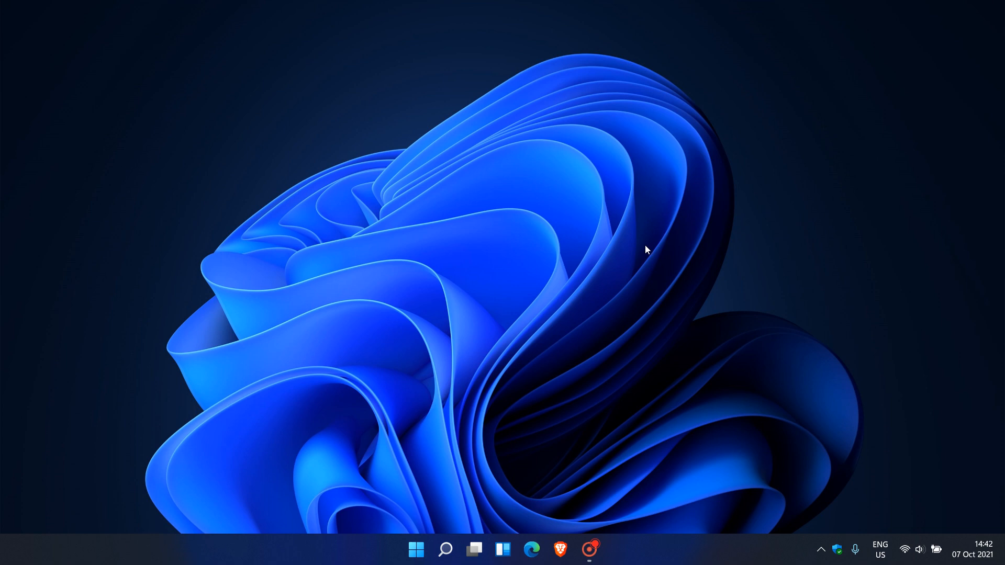
{"action": "mouse_move", "coordinate": [701, 561]}
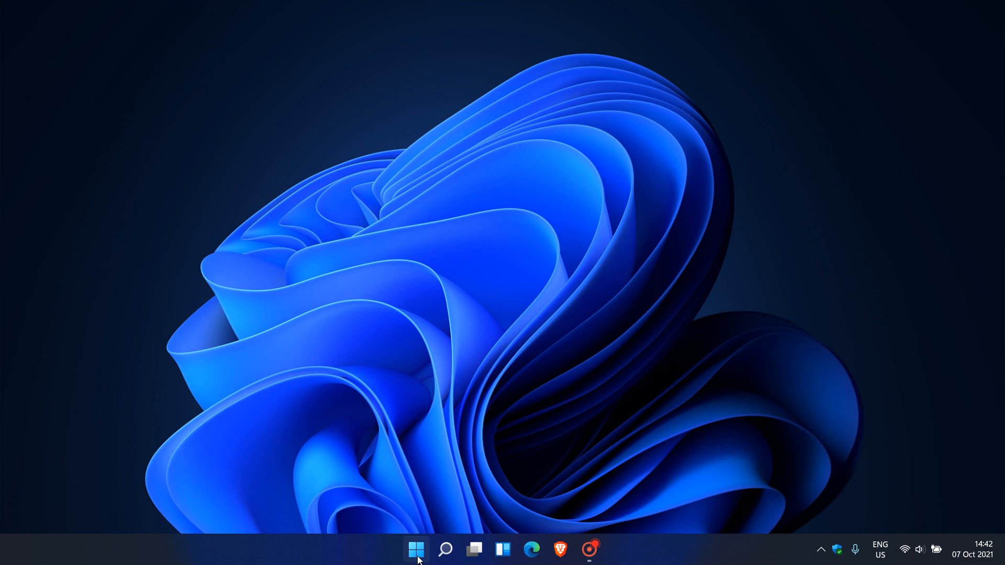
{"action": "left_click", "coordinate": [415, 550]}
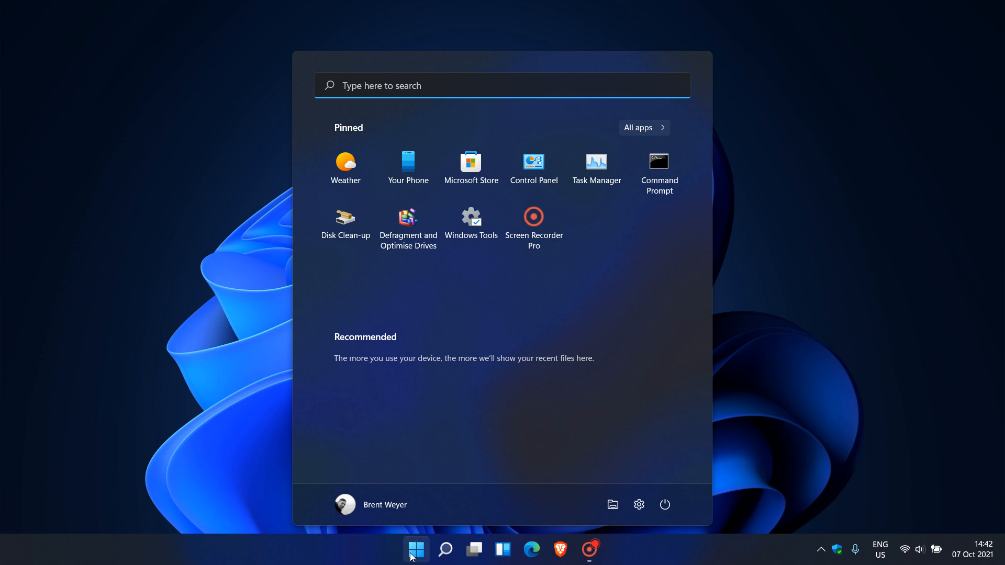
{"action": "left_click", "coordinate": [415, 549]}
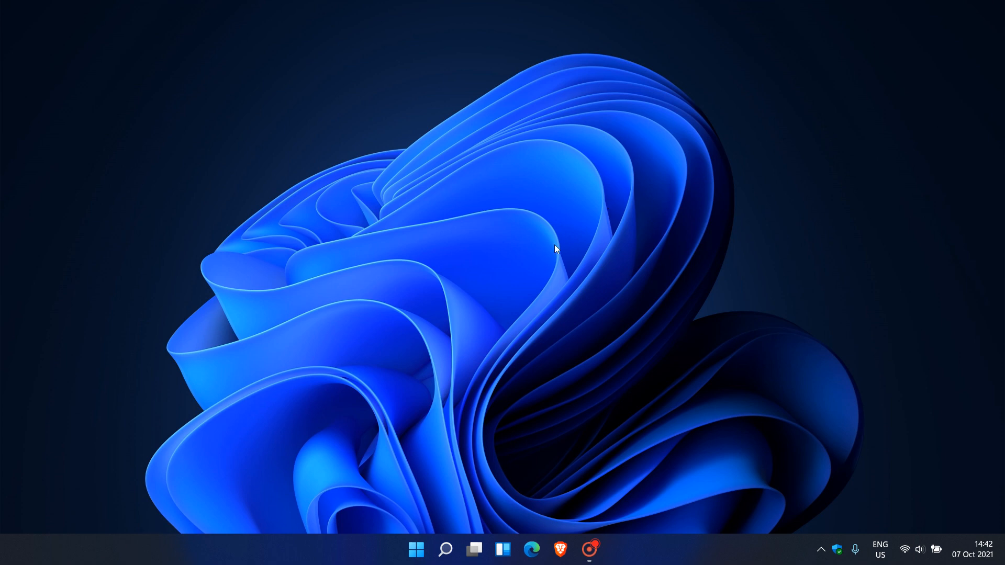
{"action": "mouse_move", "coordinate": [547, 262]}
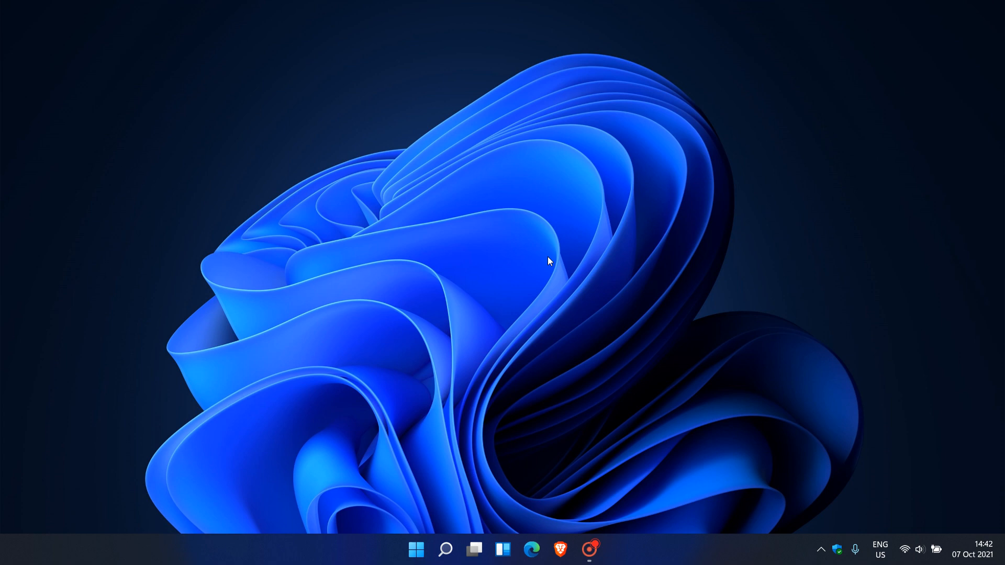
{"action": "mouse_move", "coordinate": [619, 250]}
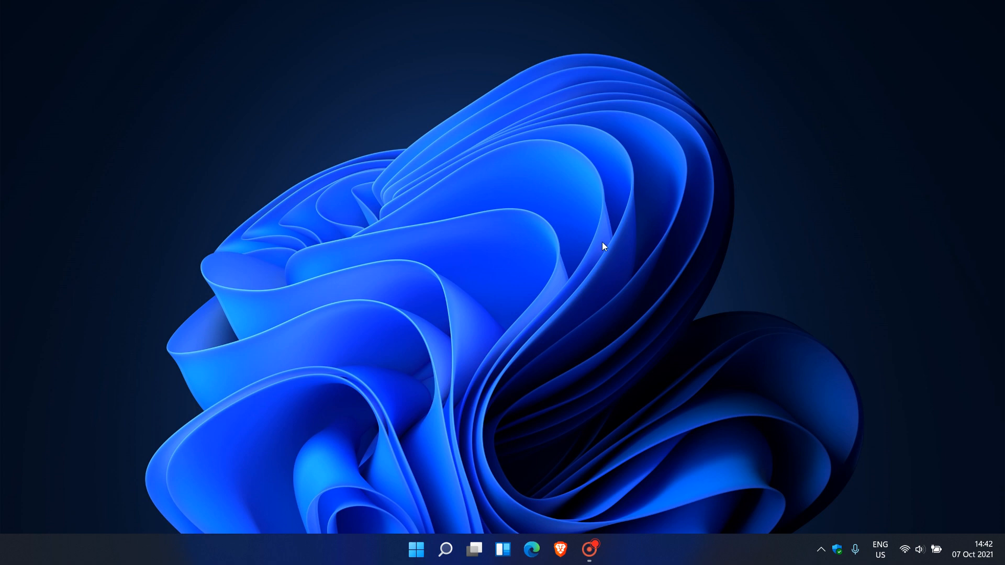
{"action": "mouse_move", "coordinate": [636, 250]}
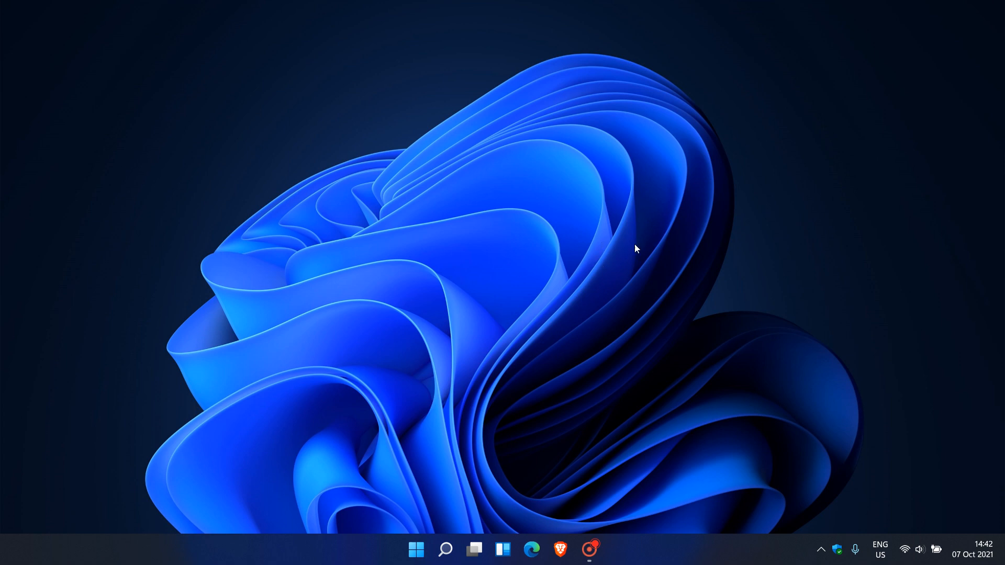
{"action": "mouse_move", "coordinate": [613, 273]}
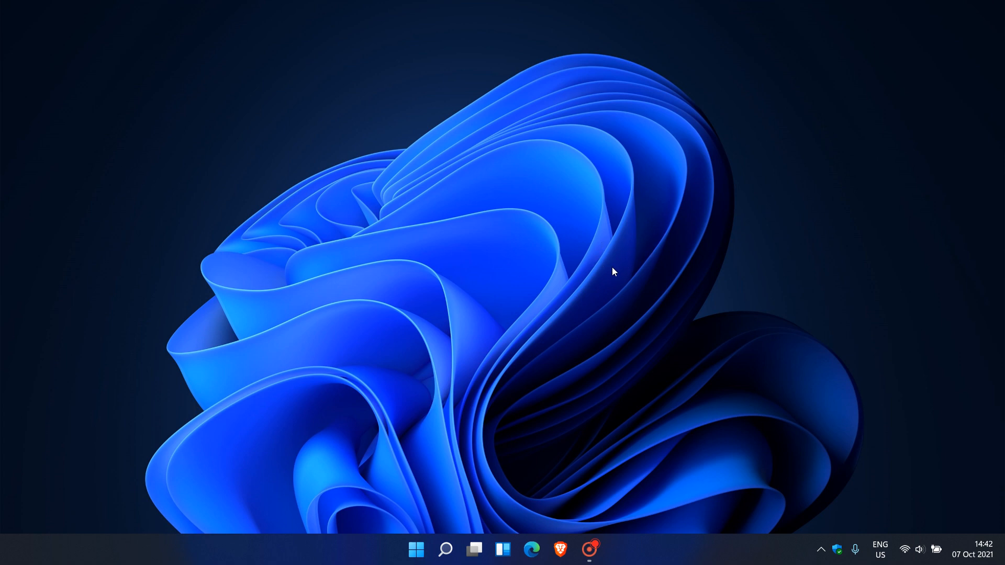